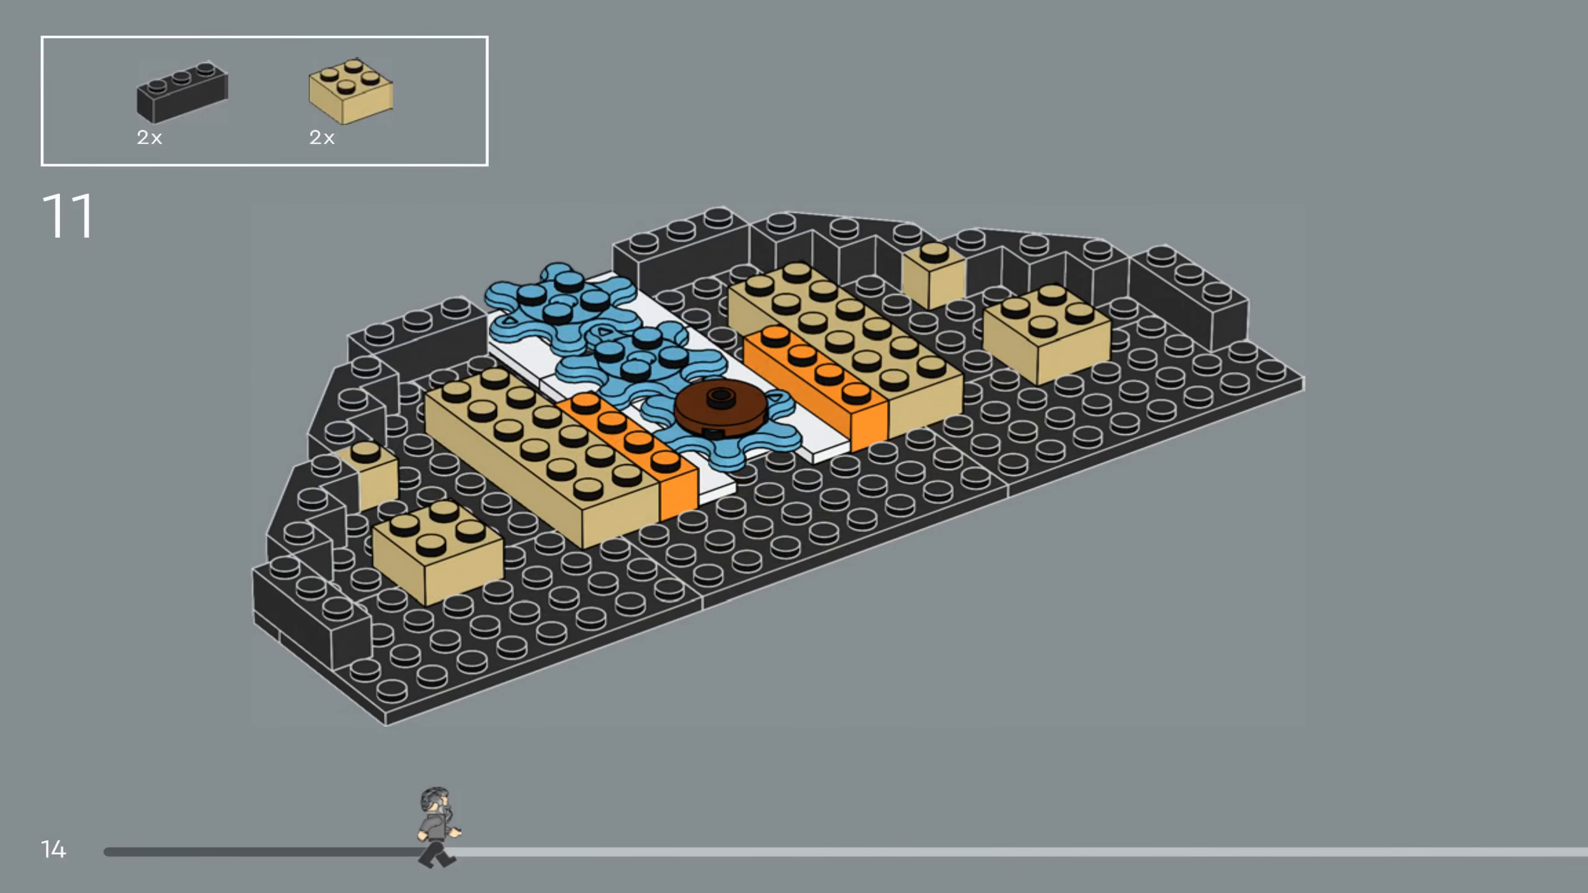
- Advance the building instructions from step 11 to step 21, tiling the dark grey base
left_click(1498, 849)
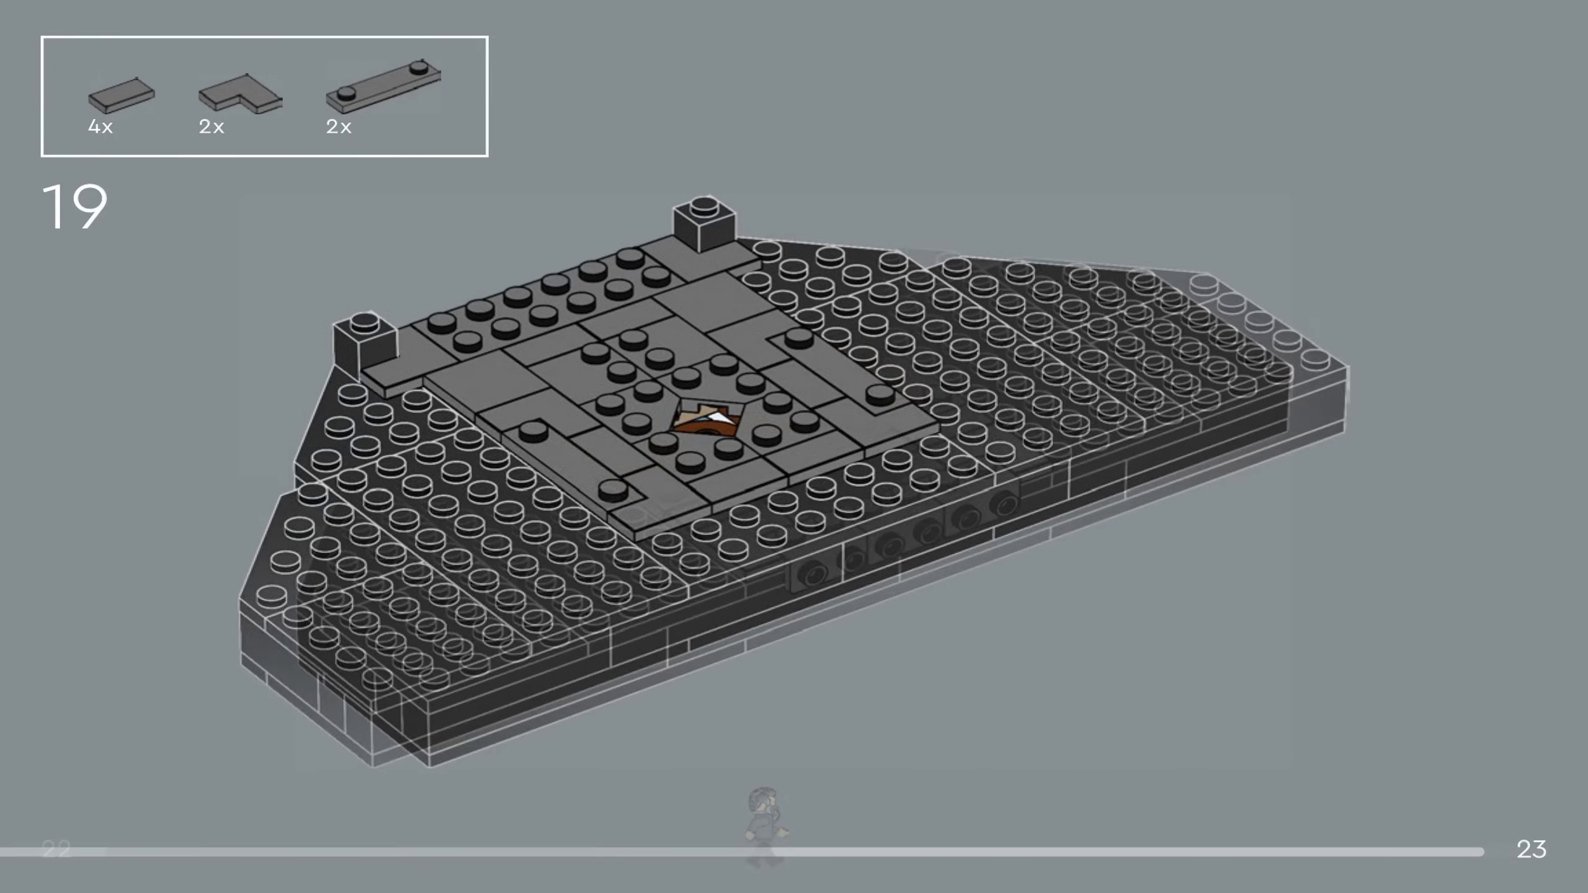
left_click(1519, 846)
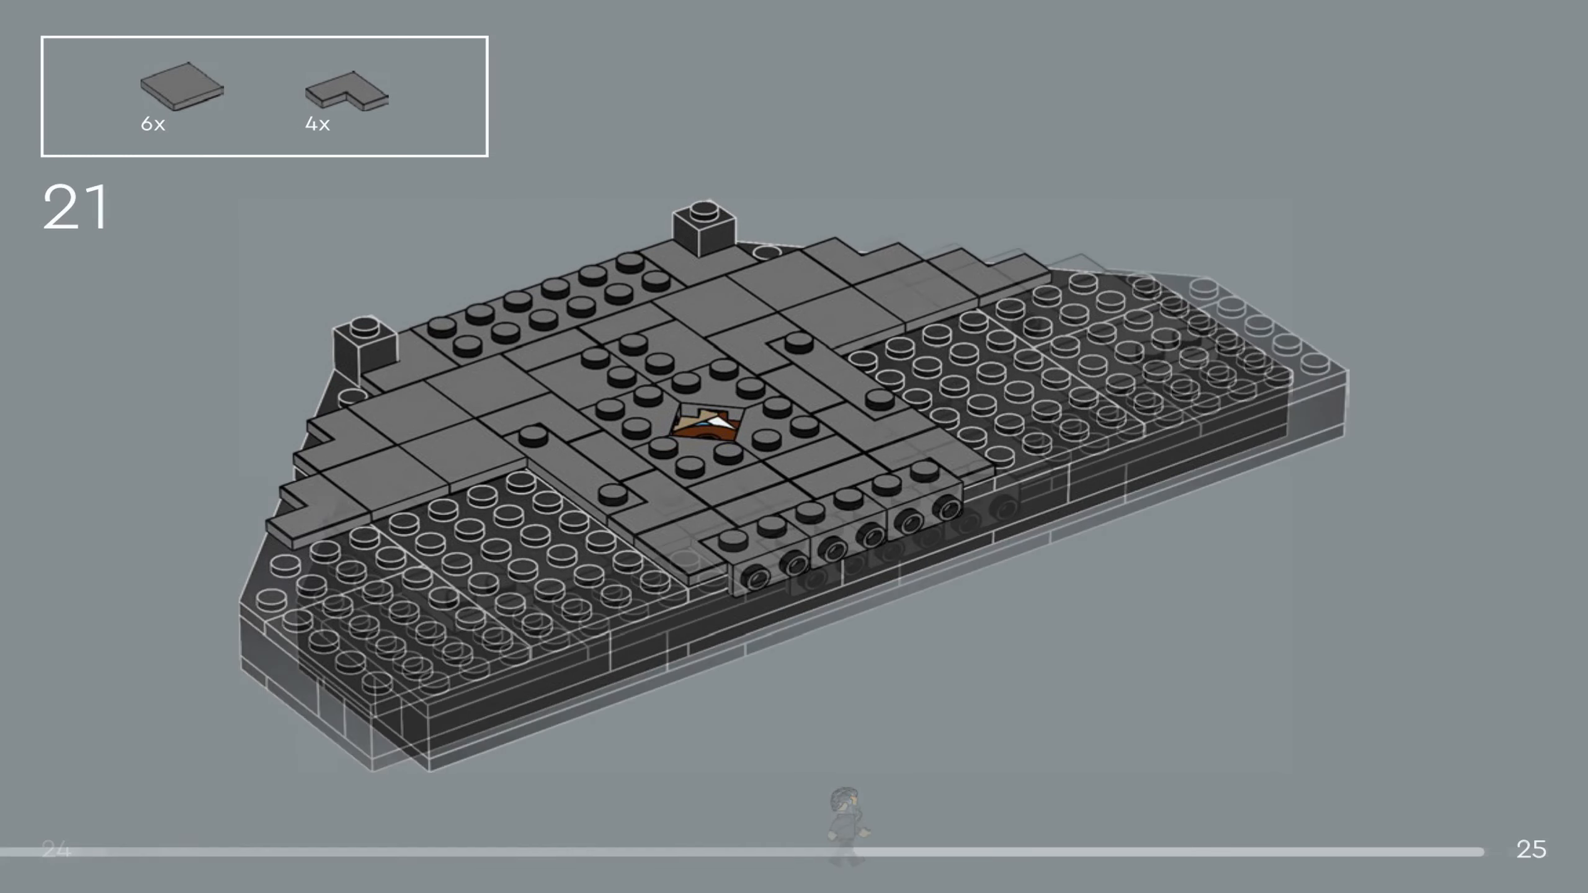
- Advance from step 21 to step 57, adding two tan bricks to the wall sections
left_click(1560, 846)
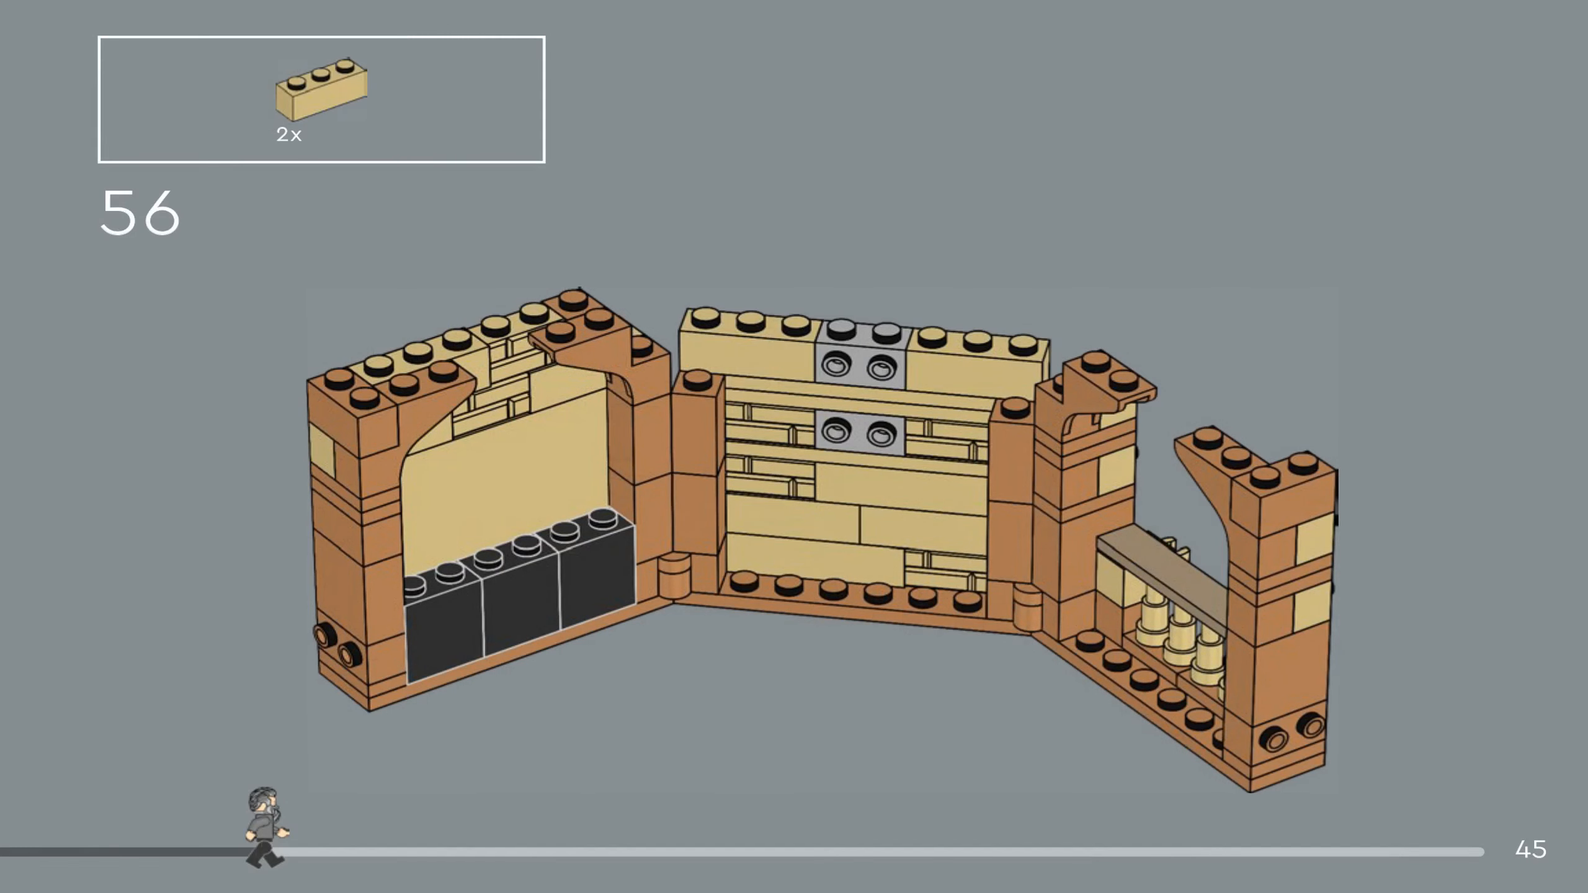
left_click(1564, 847)
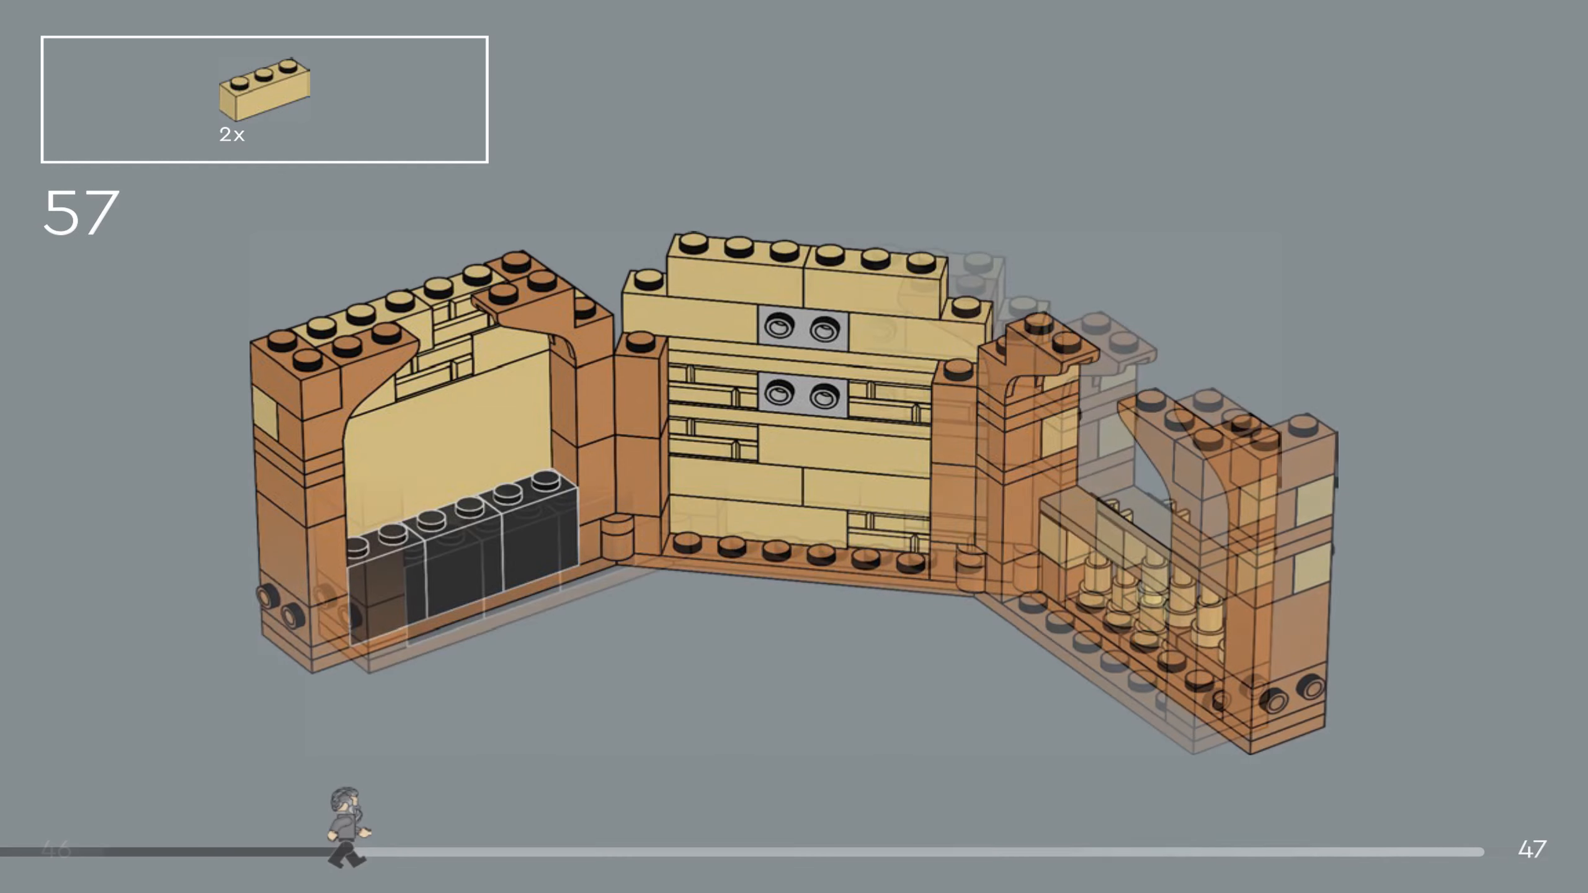